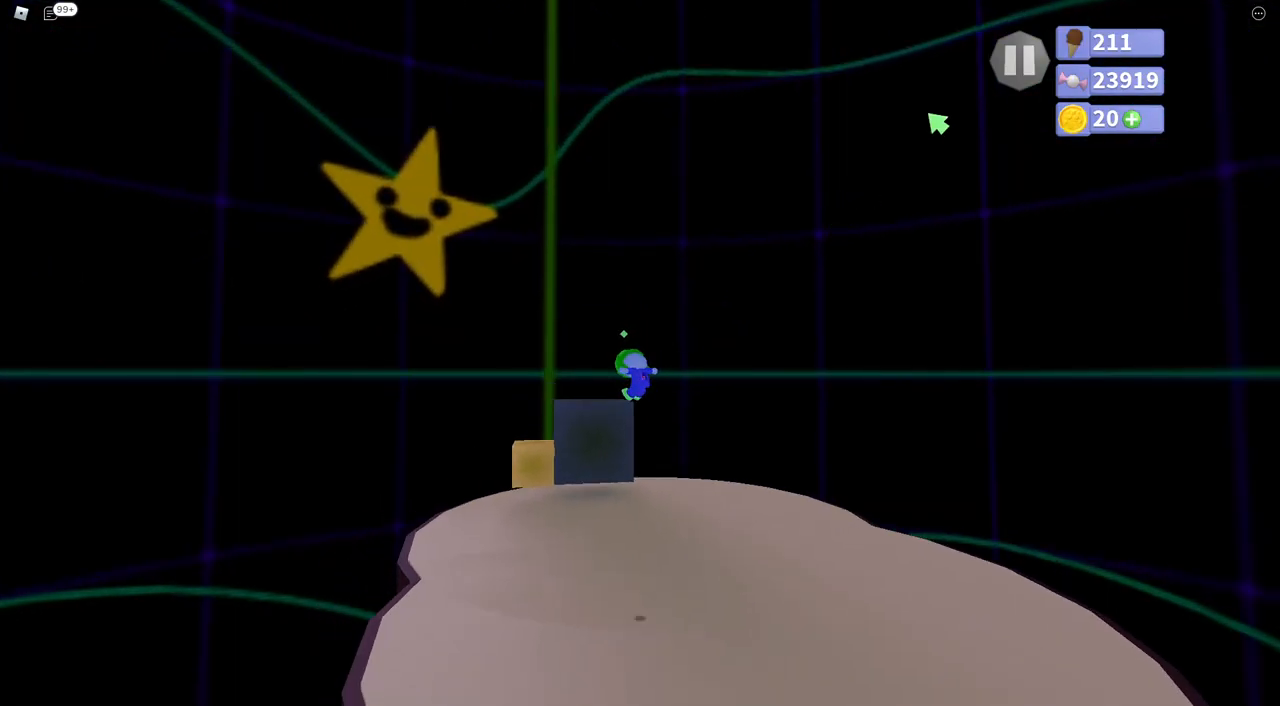
Pause the level test to bring up the editor's Options menu
left_click(1020, 60)
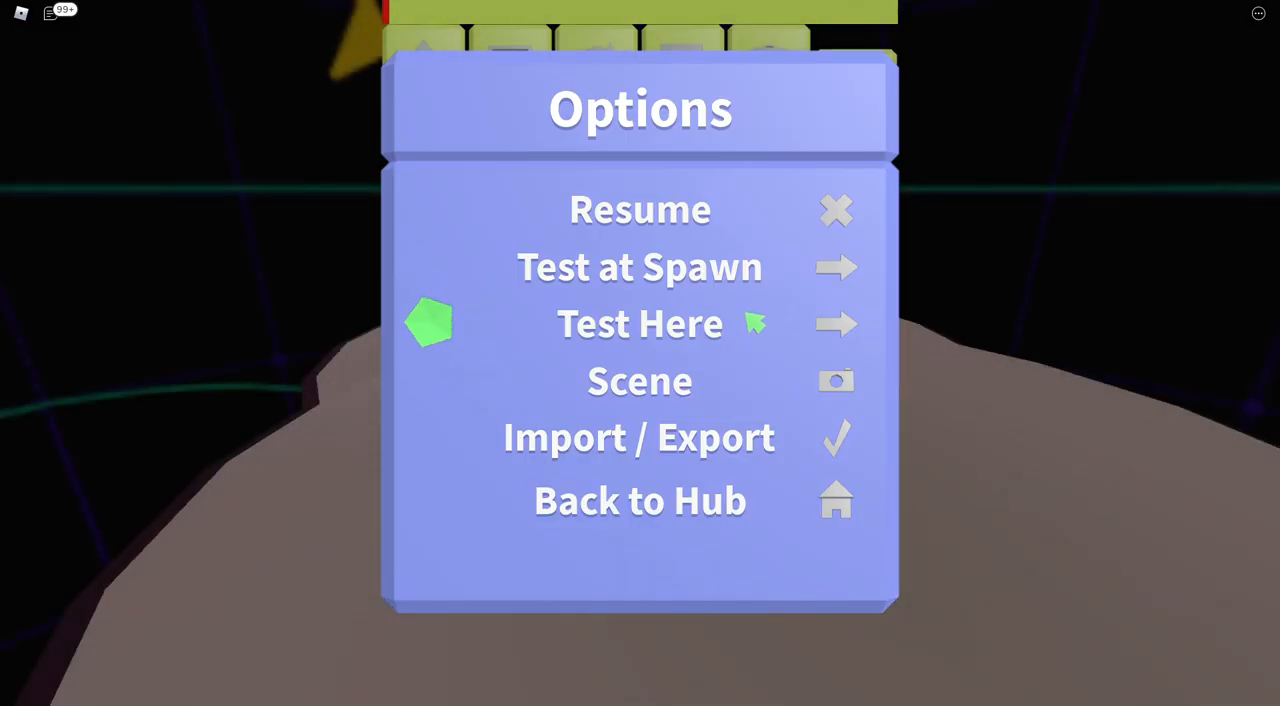
Run Test Here on the island, pause it, and restart the test beside the box and beehive
left_click(640, 324)
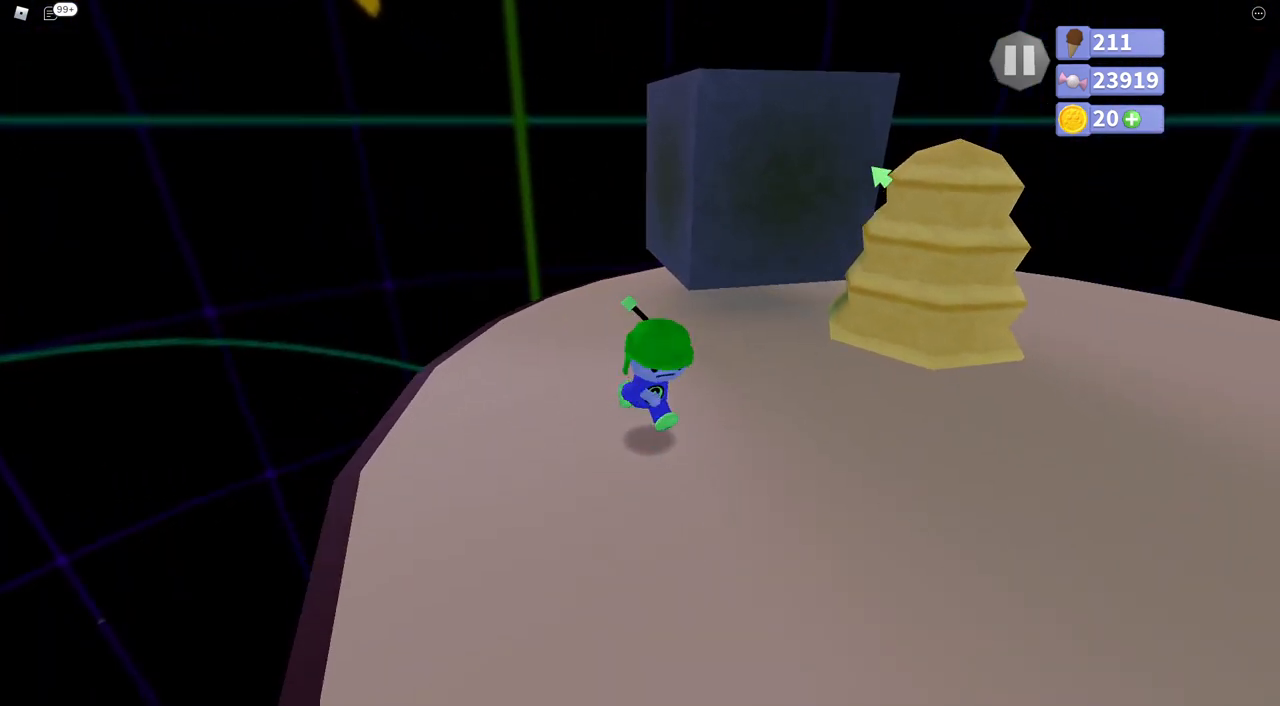
left_click(1020, 58)
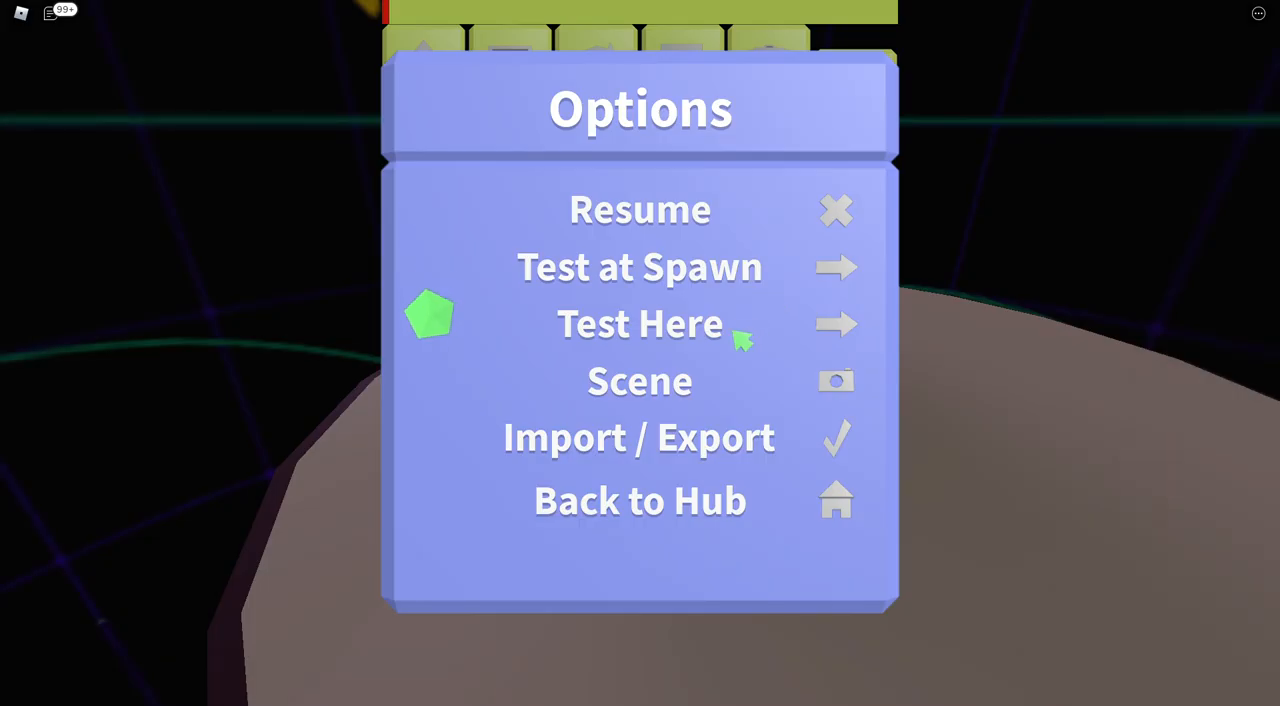
left_click(640, 324)
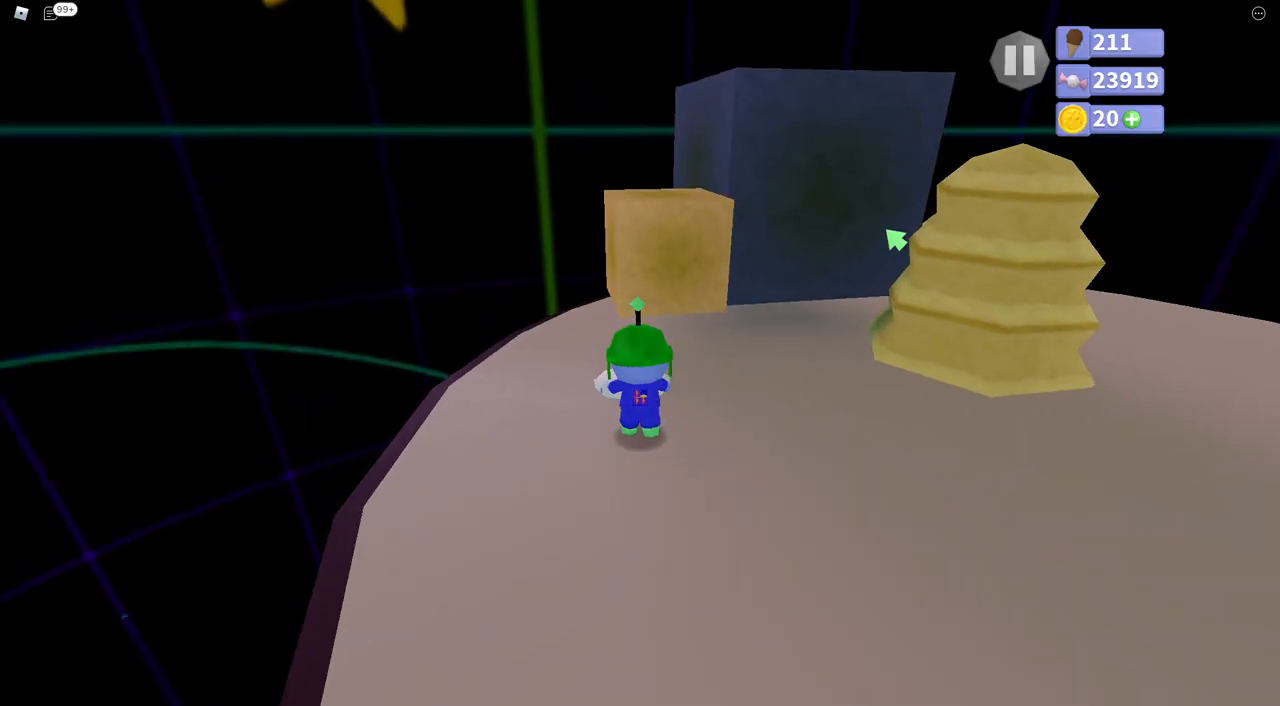